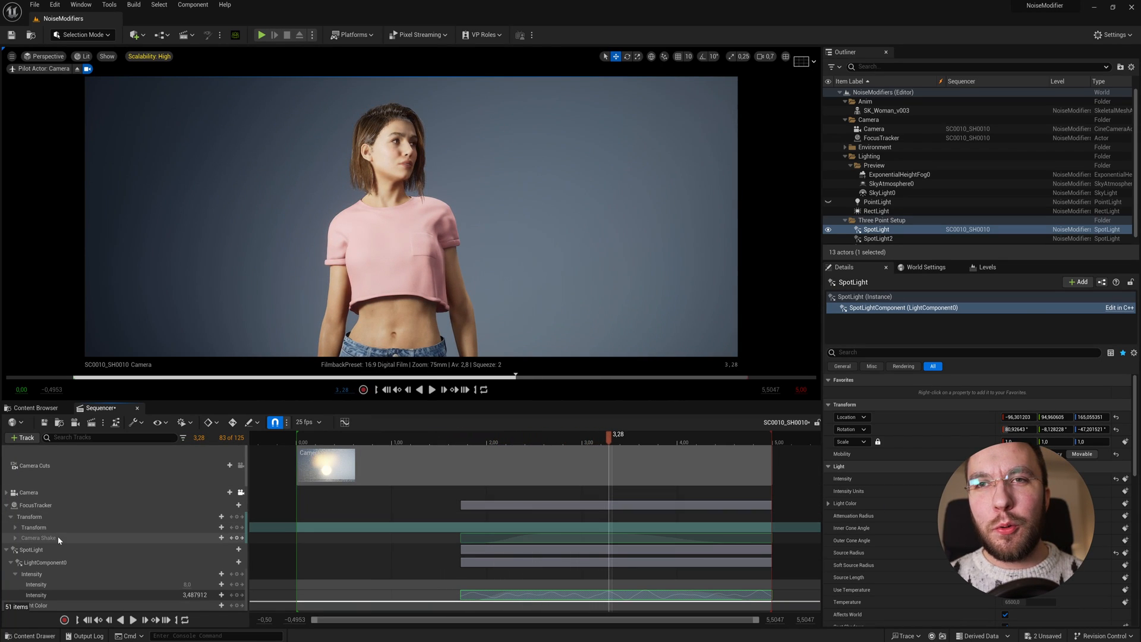
Scrub the finished shot to preview the camera shake before switching to the starting sequence.
right_click(36, 539)
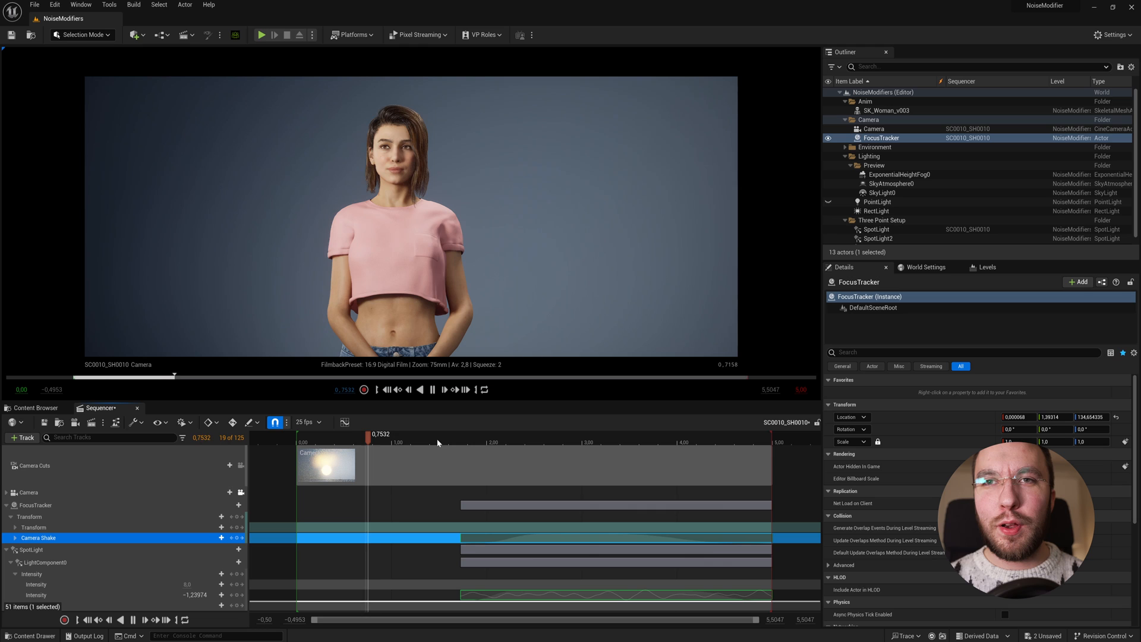
left_click_drag(378, 434, 567, 434)
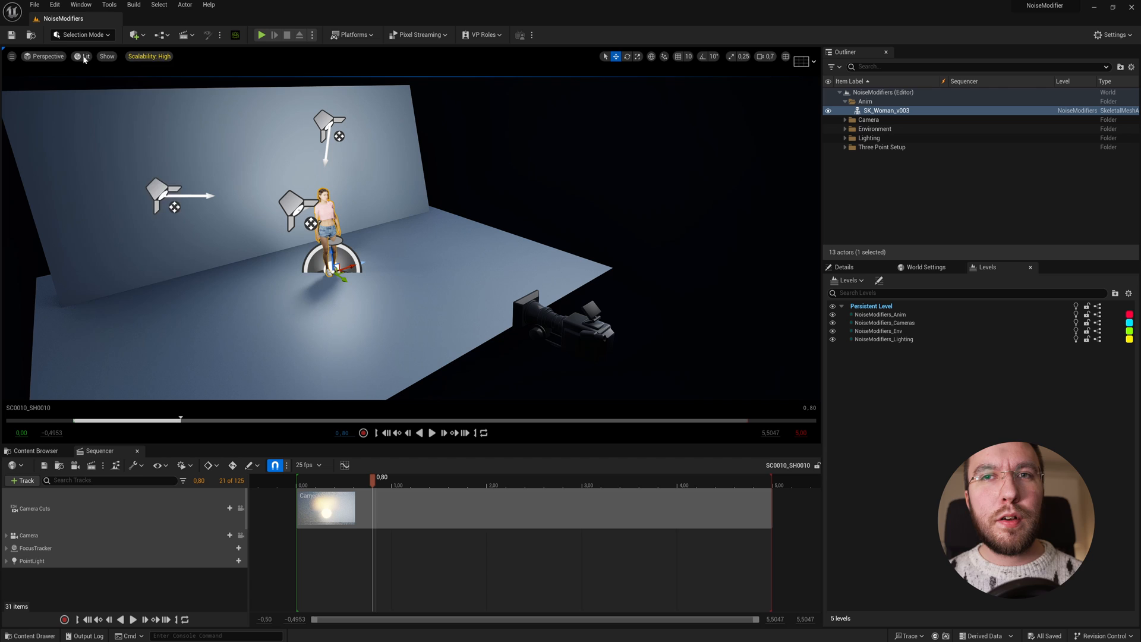
Pilot the viewport through the shot Camera and reveal the Camera folder's Camera and FocusTracker actors.
left_click(43, 56)
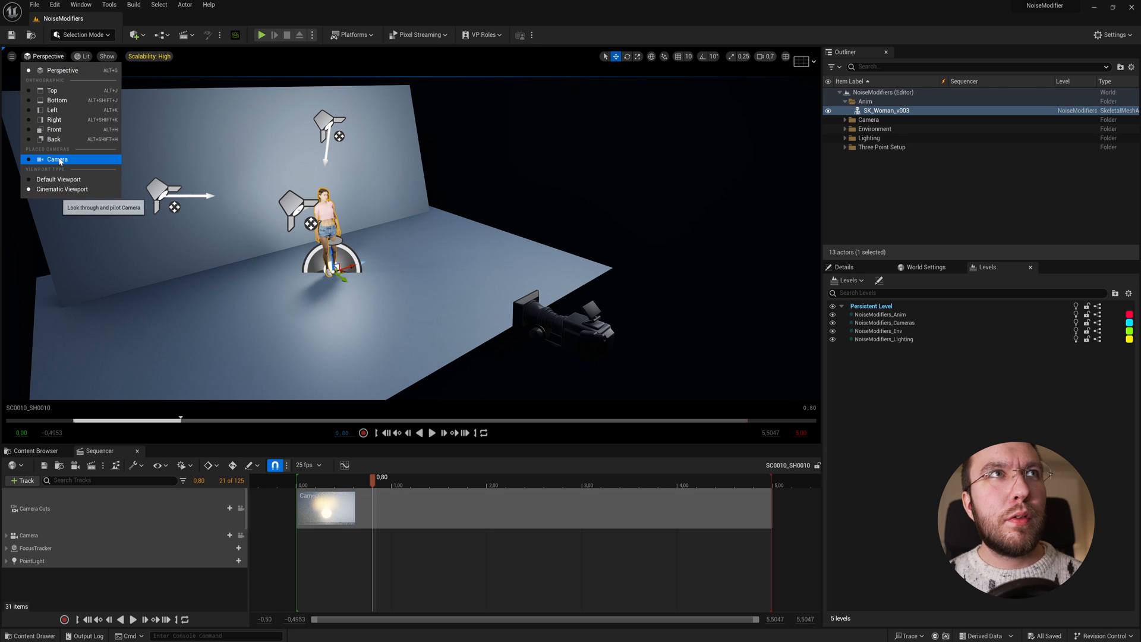
left_click(57, 159)
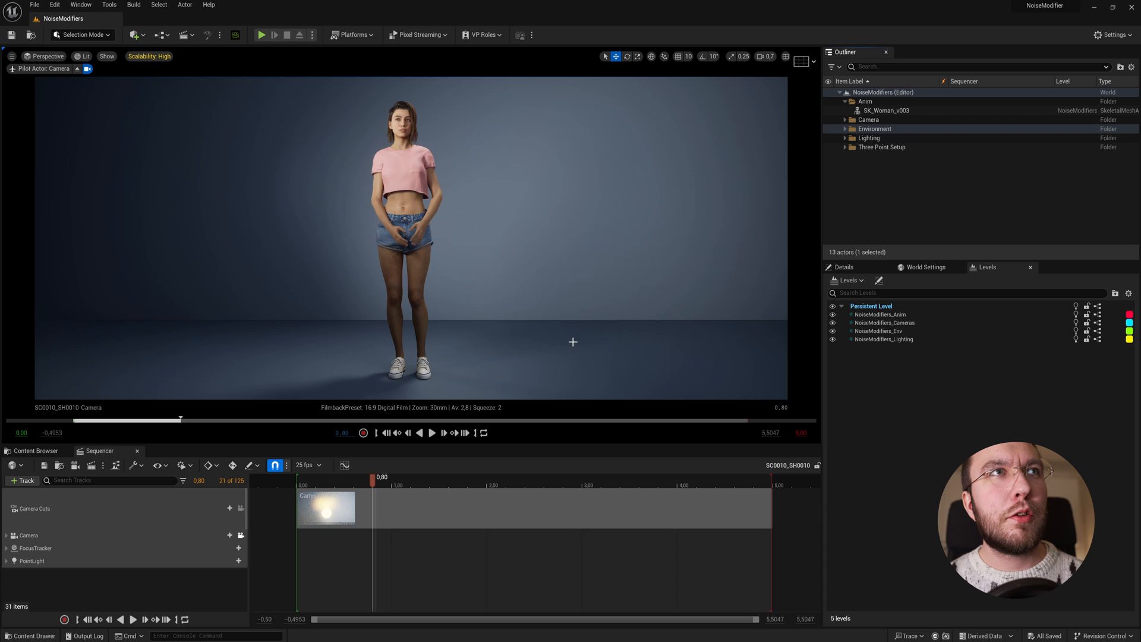
mouse_move(692, 202)
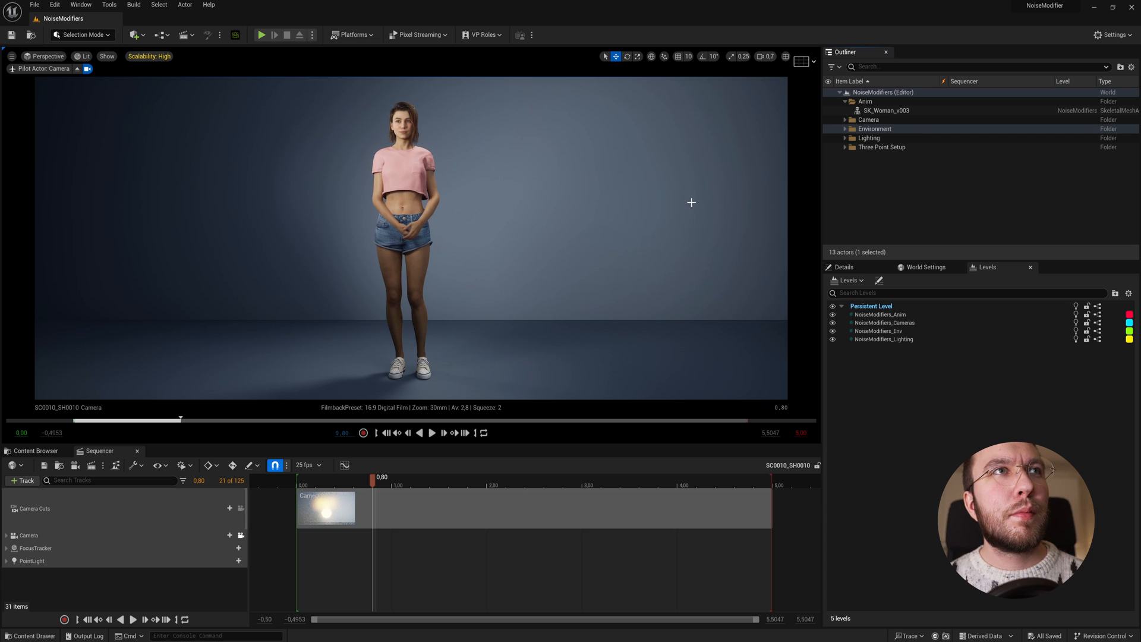
left_click(846, 119)
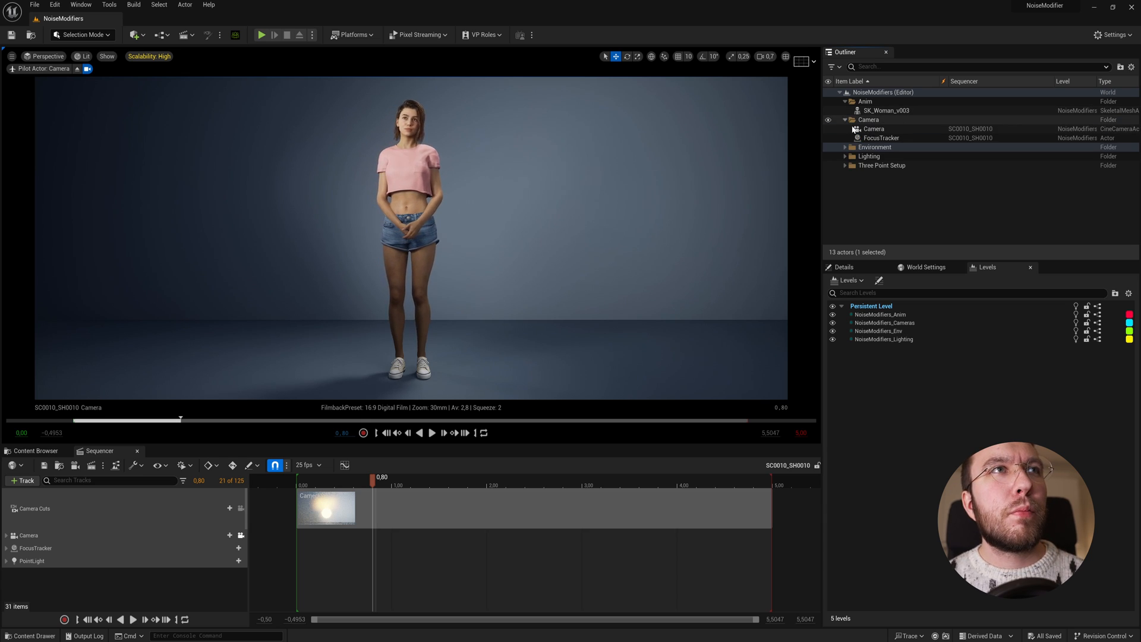
left_click(880, 138)
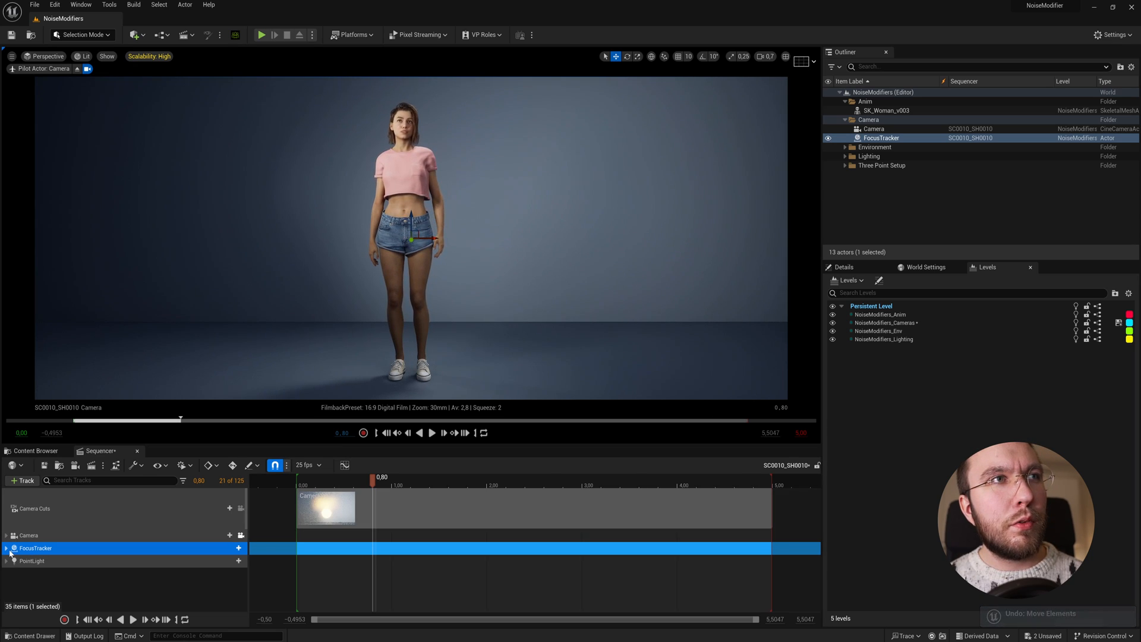
Expand FocusTracker's Transform down to Location X, Y, Z with the playhead near 1.12 seconds.
left_click(8, 548)
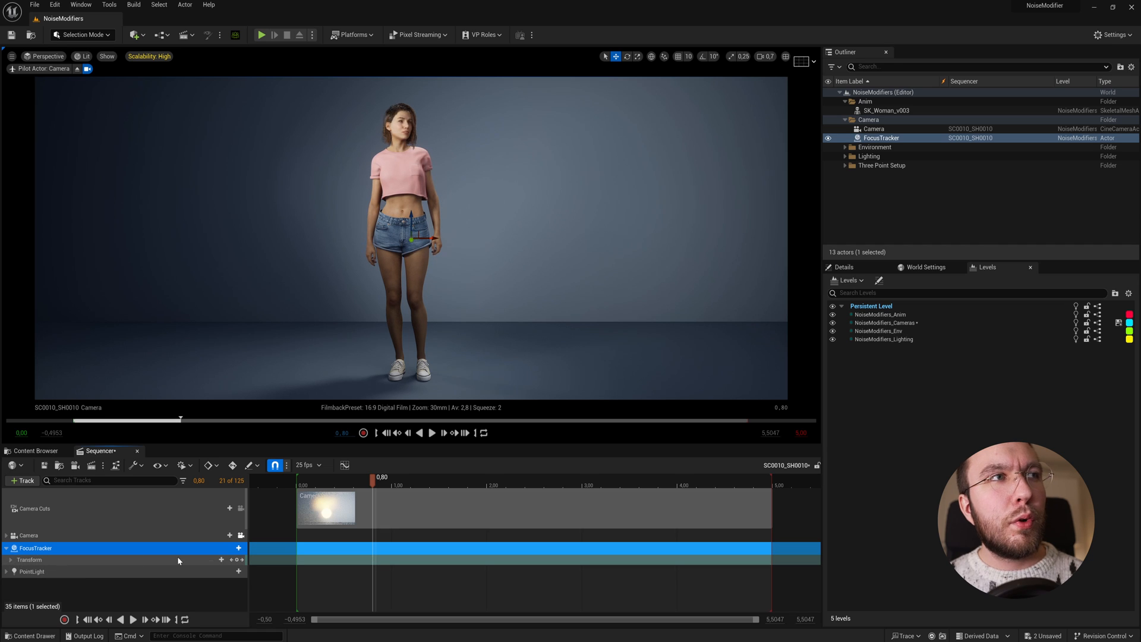
left_click(235, 548)
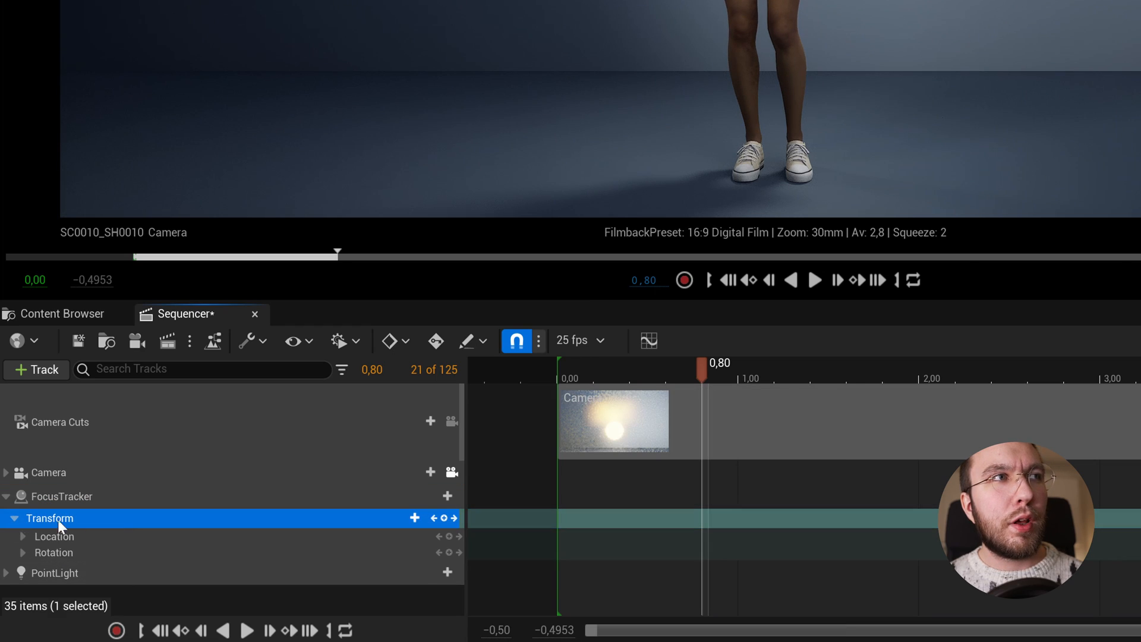
left_click(54, 536)
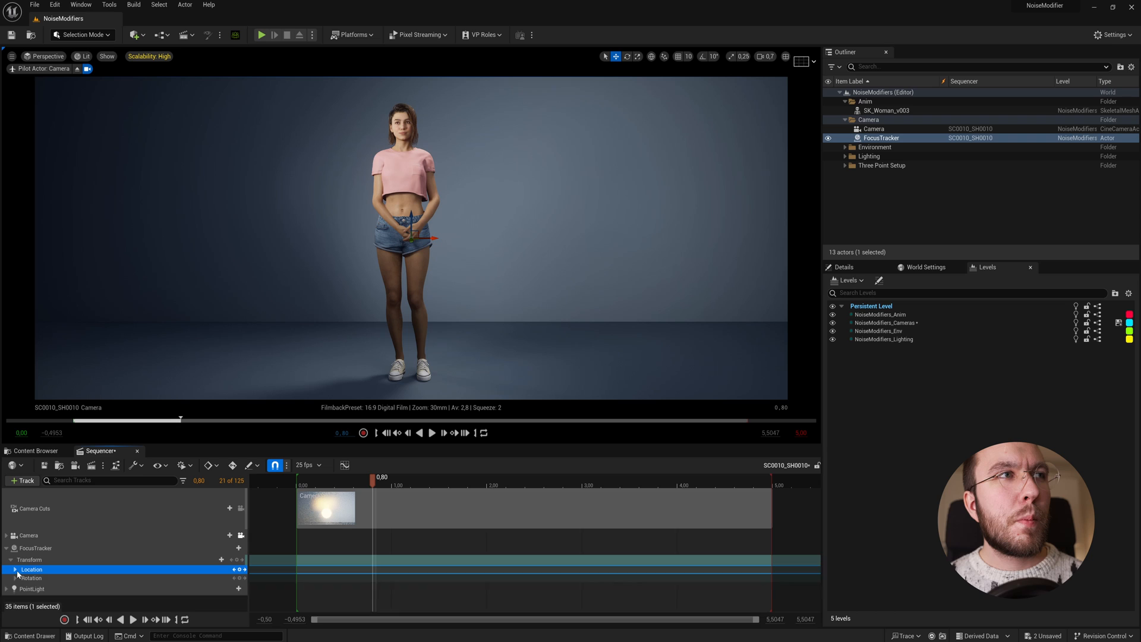
left_click(12, 569)
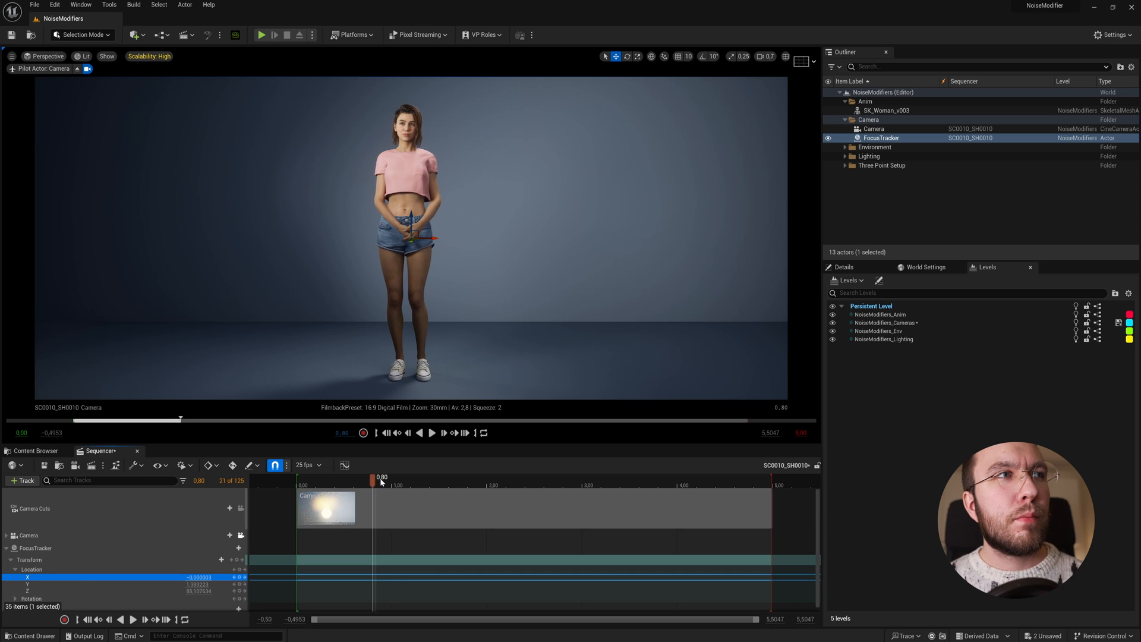
left_click_drag(380, 477, 371, 477)
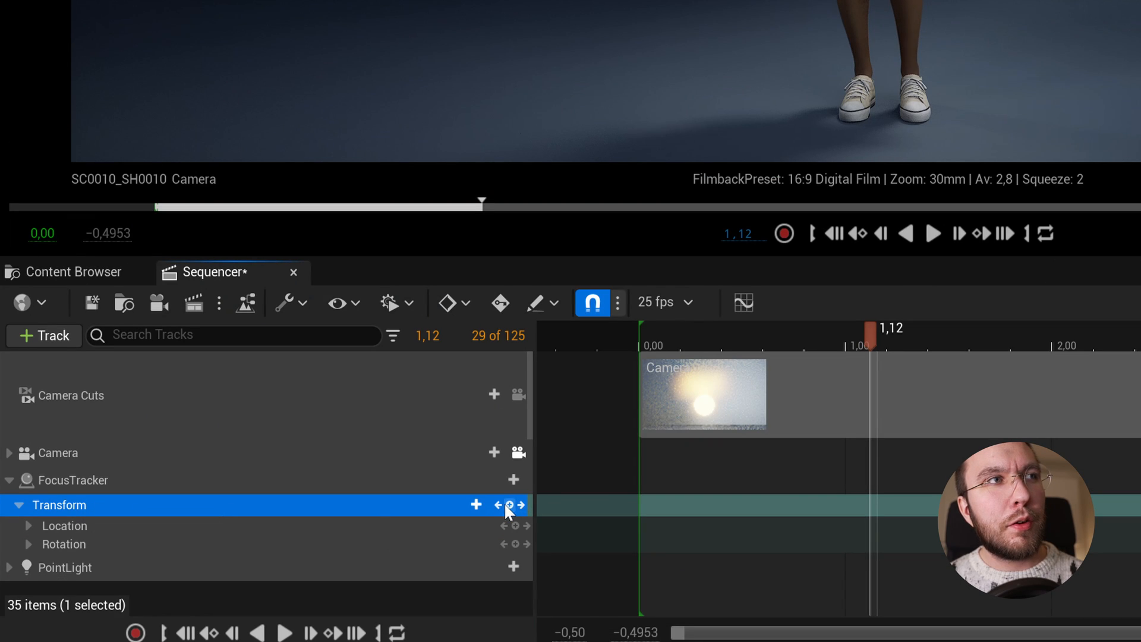
mouse_move(473, 504)
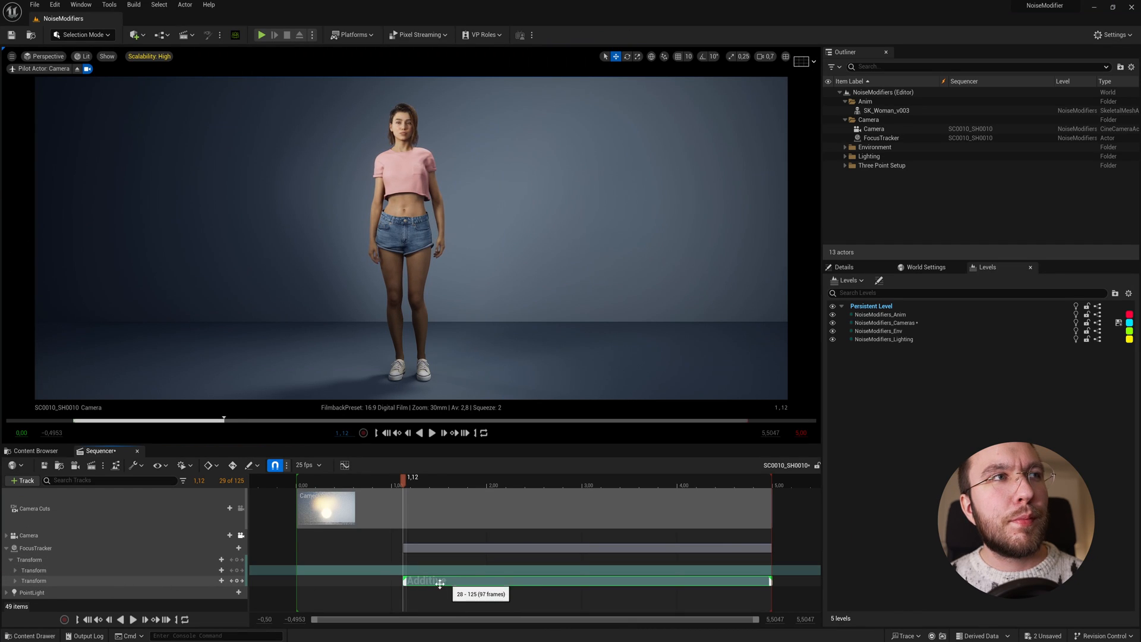
Add an additive Camera Shake transform layer from 1.12 seconds and reveal its Location channels.
left_click(30, 580)
type("Camera Shake")
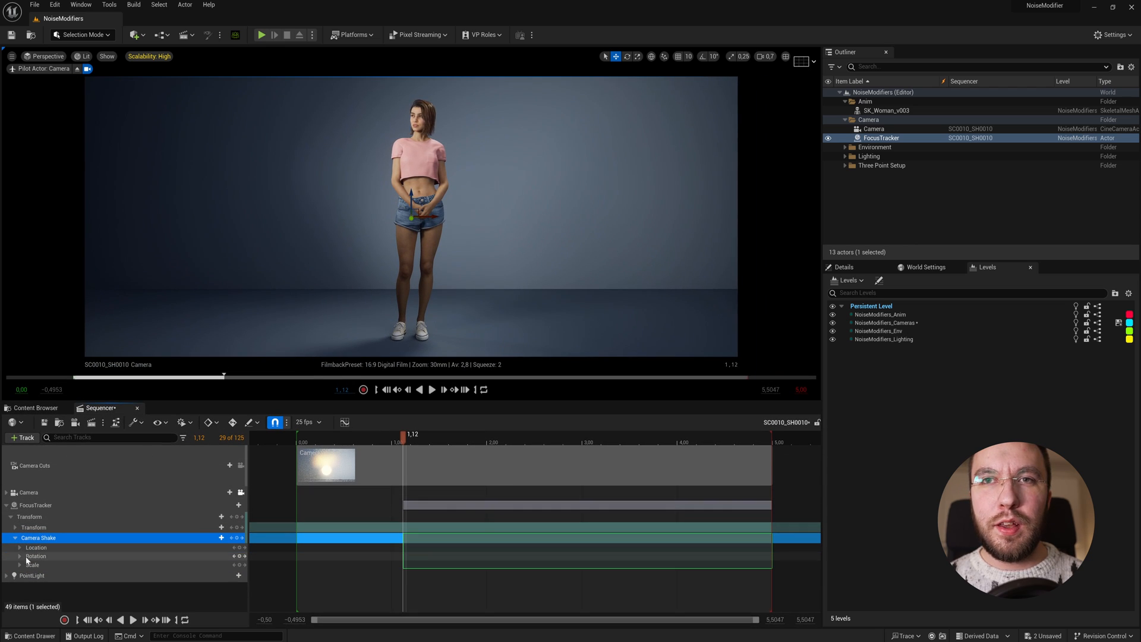
left_click(16, 547)
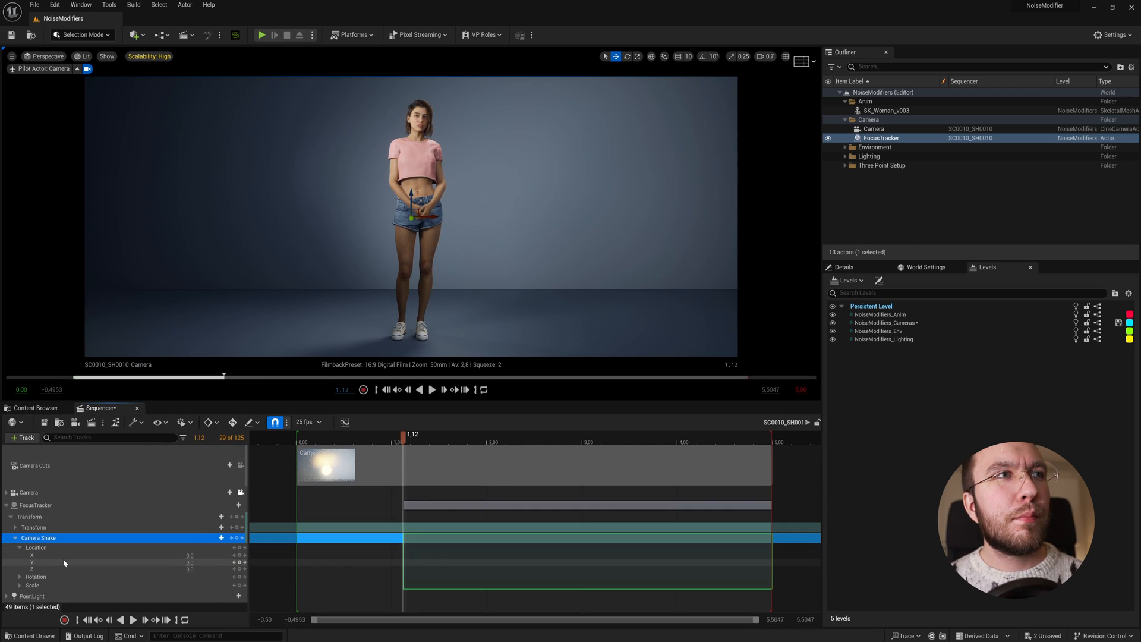
Override the Camera Shake Location X, Y, Z channels with Double Perlin Noise and check the wobble later in the shot.
left_click(27, 570)
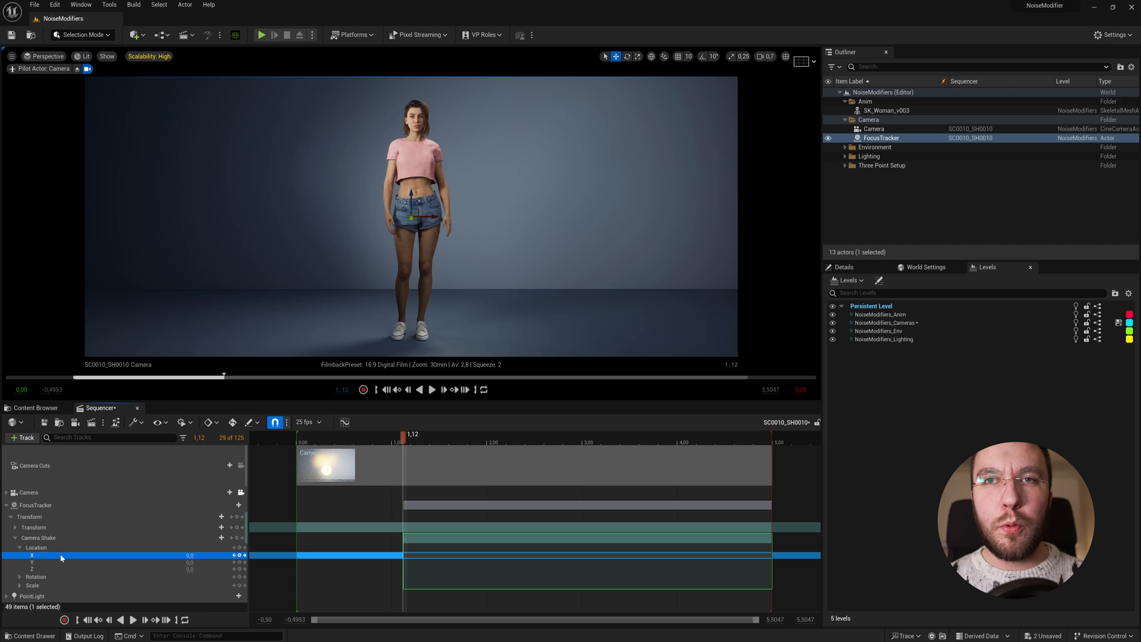
right_click(26, 552)
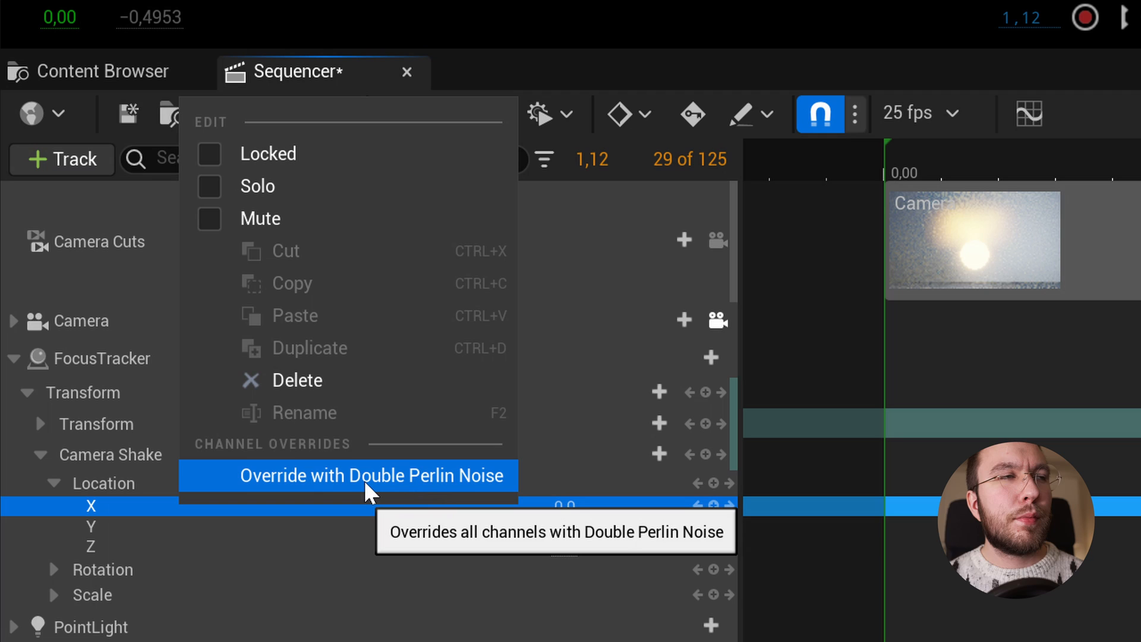
left_click(373, 475)
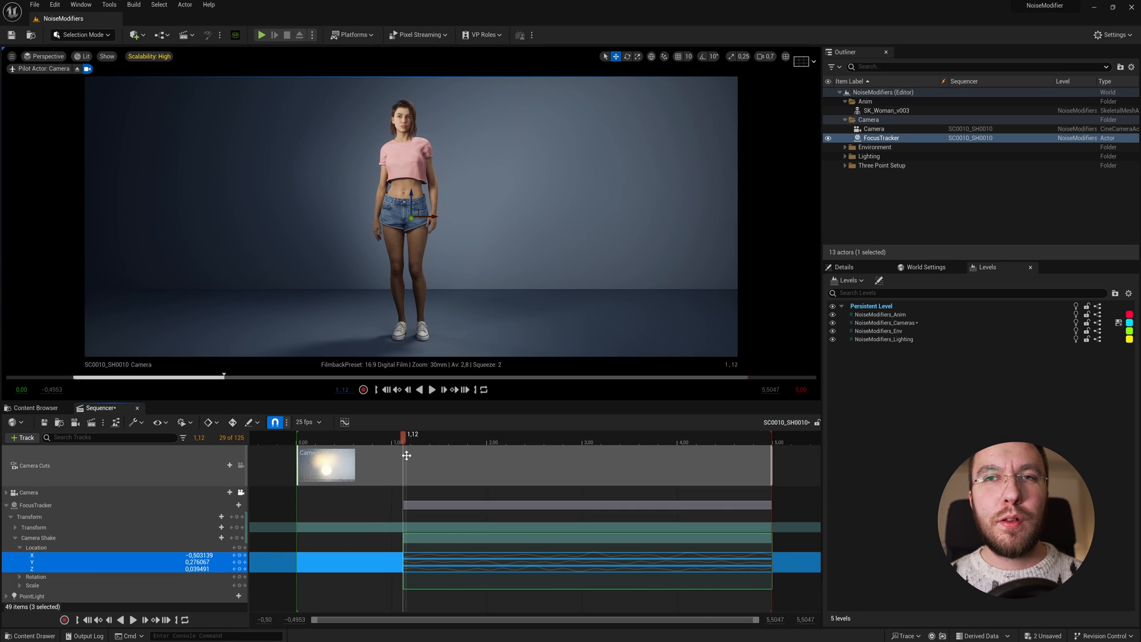
left_click(433, 389)
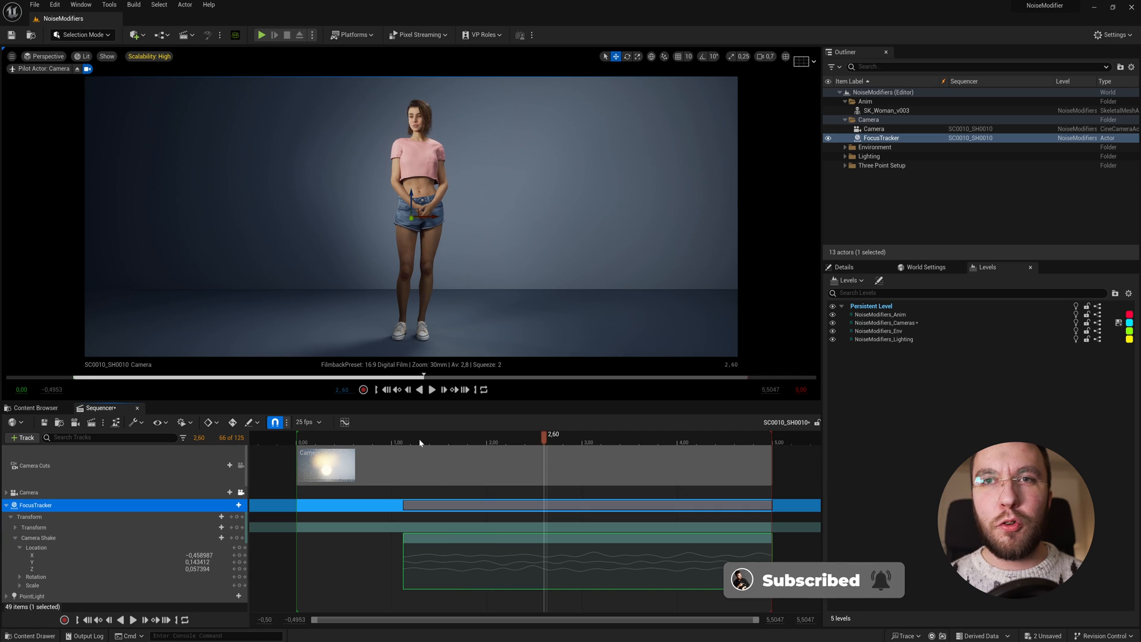
right_click(451, 570)
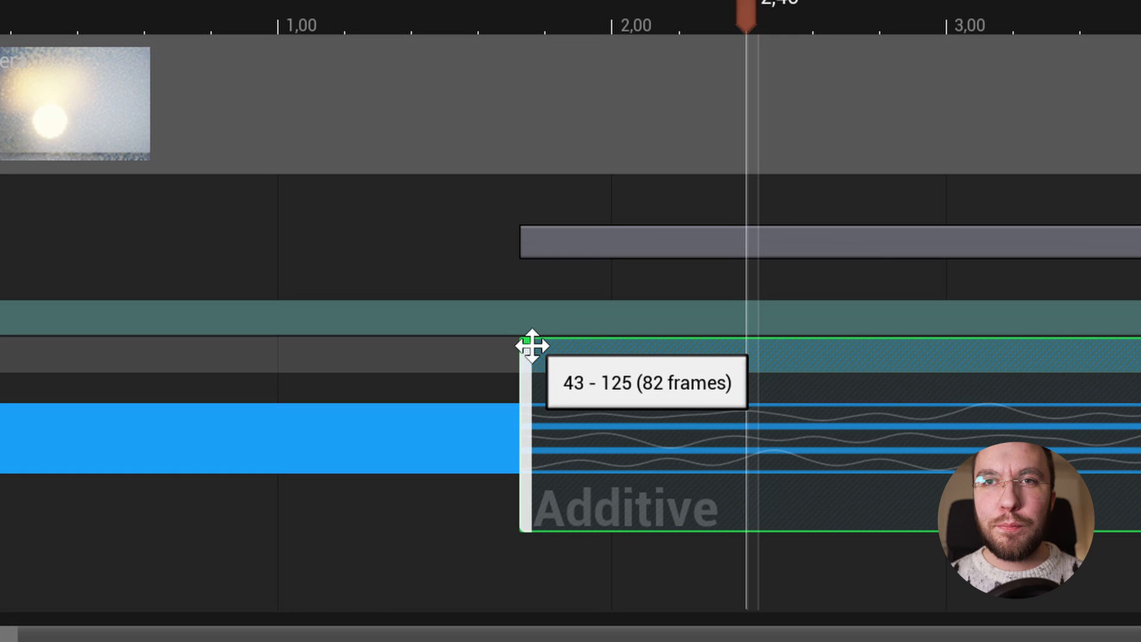
Delay the Camera Shake layer to start at frame 43 and scrub the shot to preview the shake.
left_click_drag(531, 346, 1019, 346)
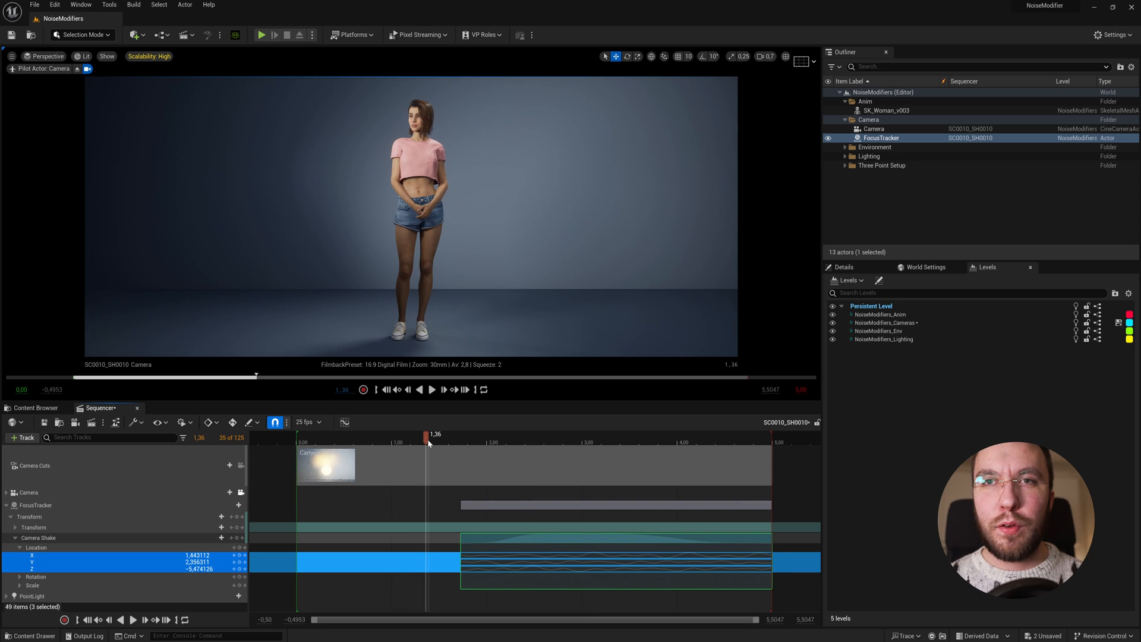
left_click(434, 389)
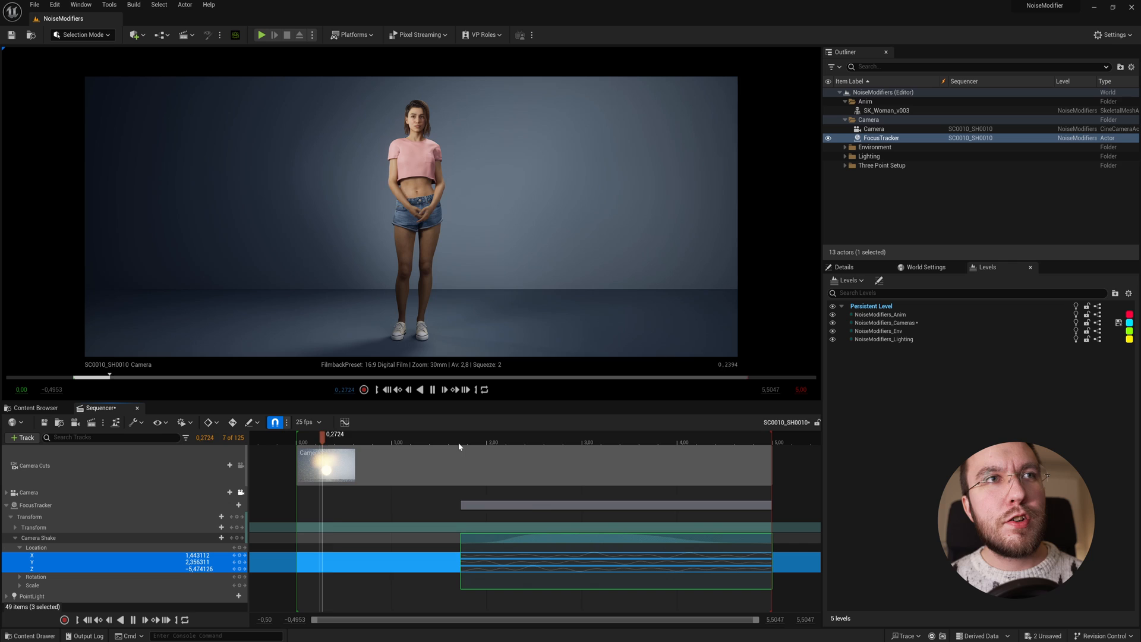
left_click_drag(329, 442, 513, 442)
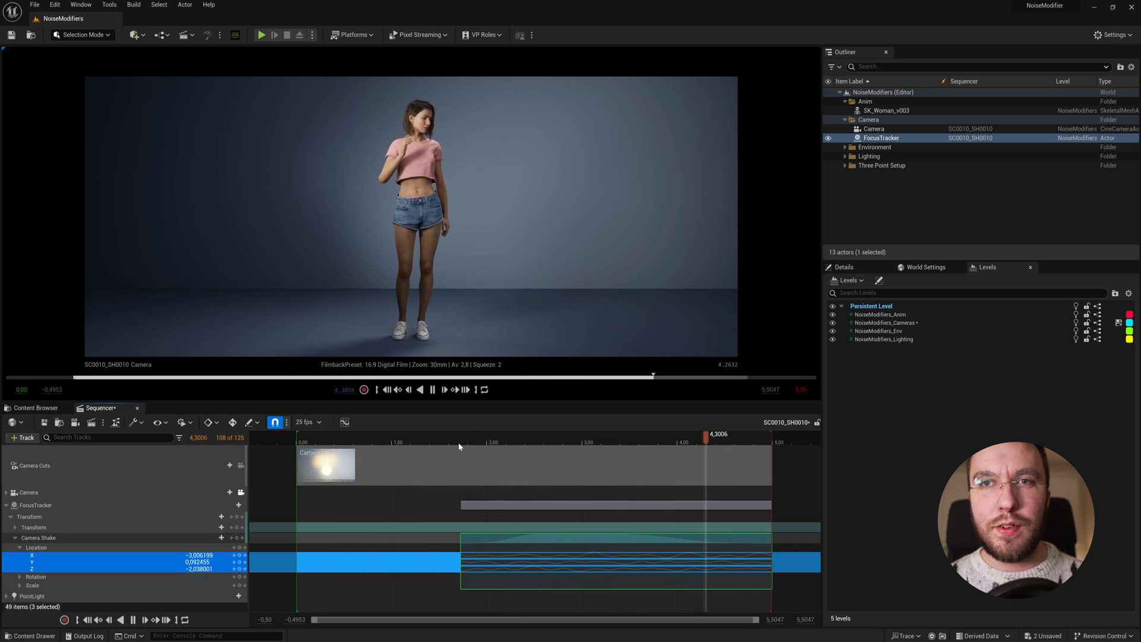
left_click_drag(706, 434, 417, 434)
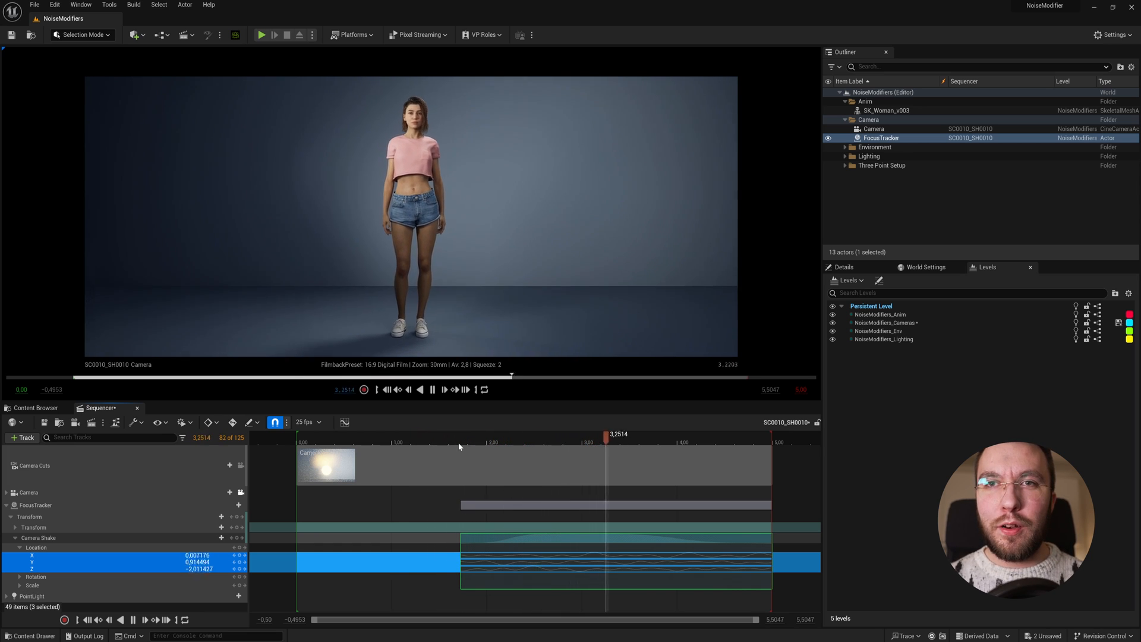
left_click(302, 434)
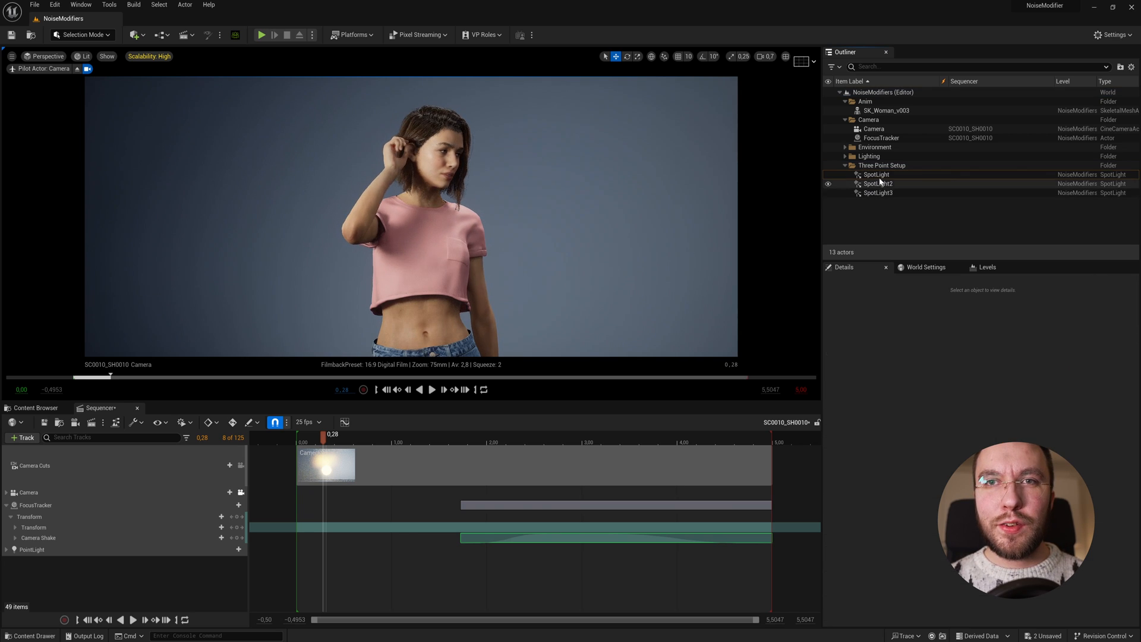
Add the SpotLight actor to the sequence and select its LightComponent0 Intensity track.
left_click(876, 174)
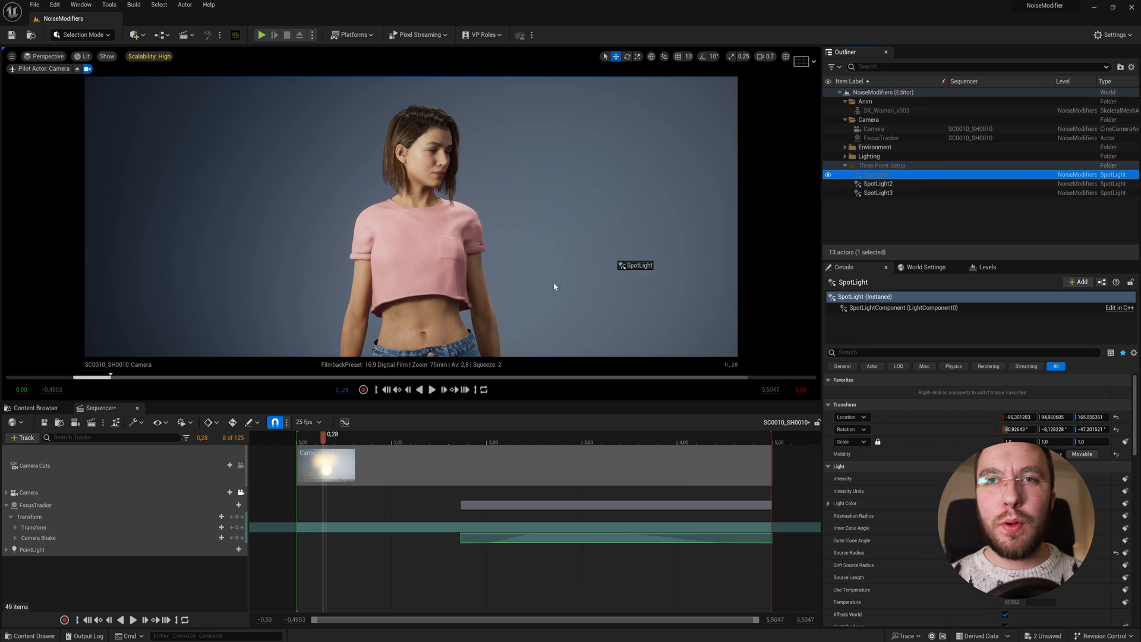
left_click(31, 549)
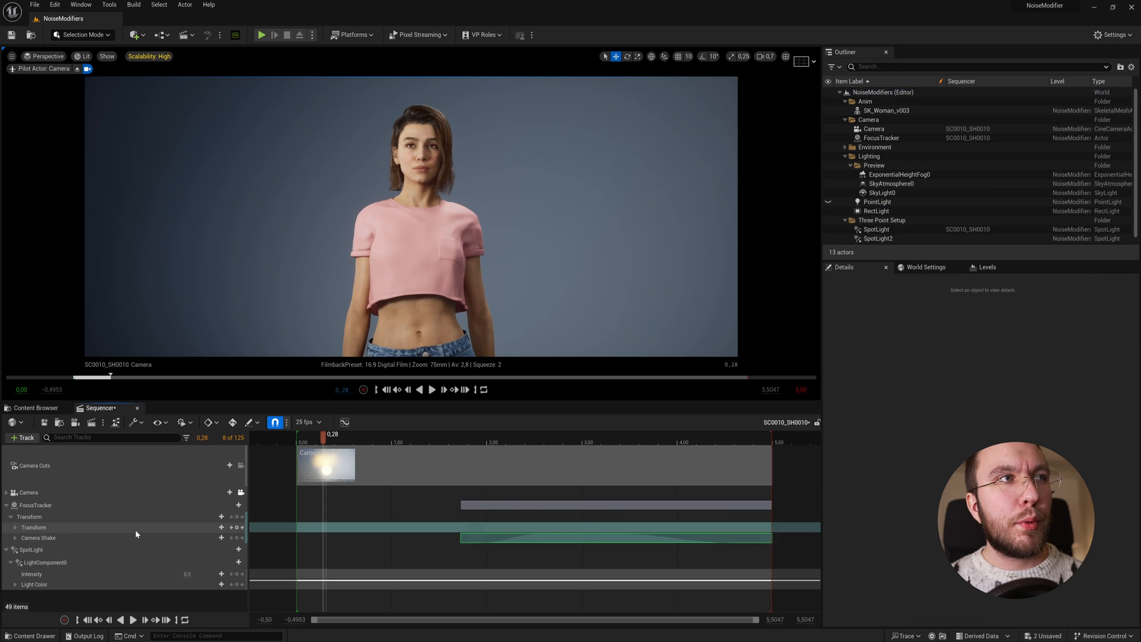
left_click_drag(330, 434, 492, 434)
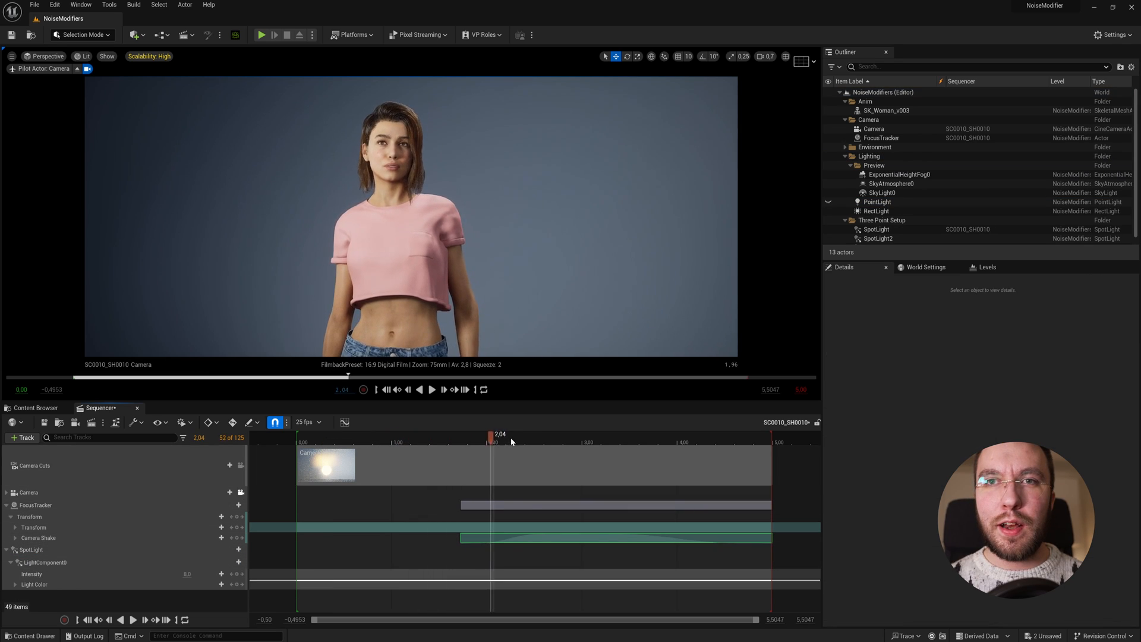
left_click_drag(492, 442, 460, 442)
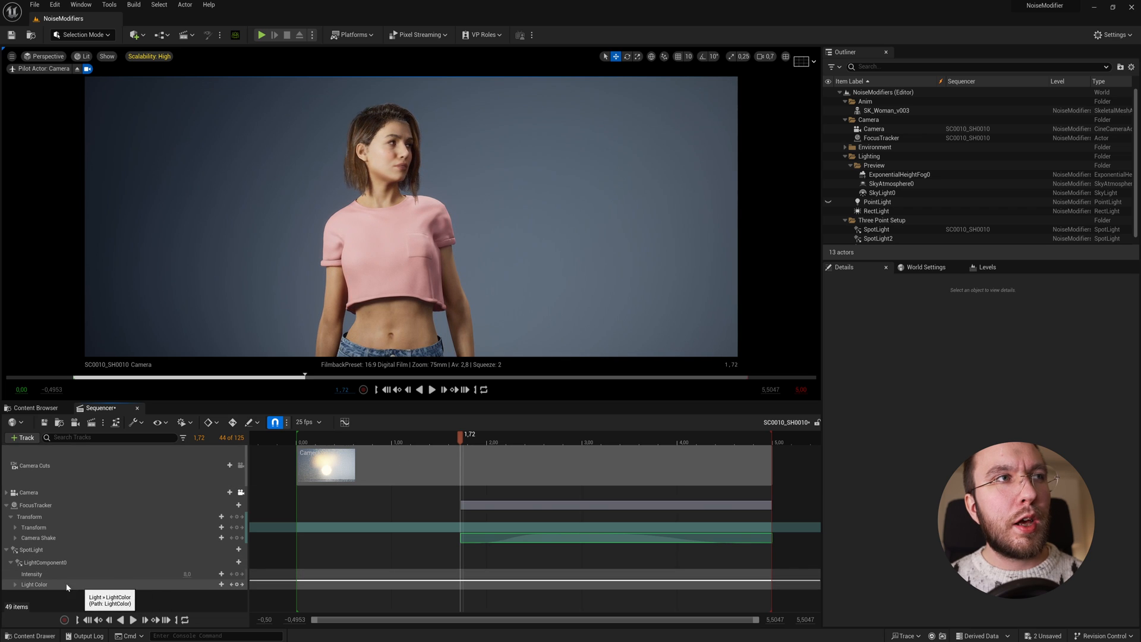
left_click(26, 576)
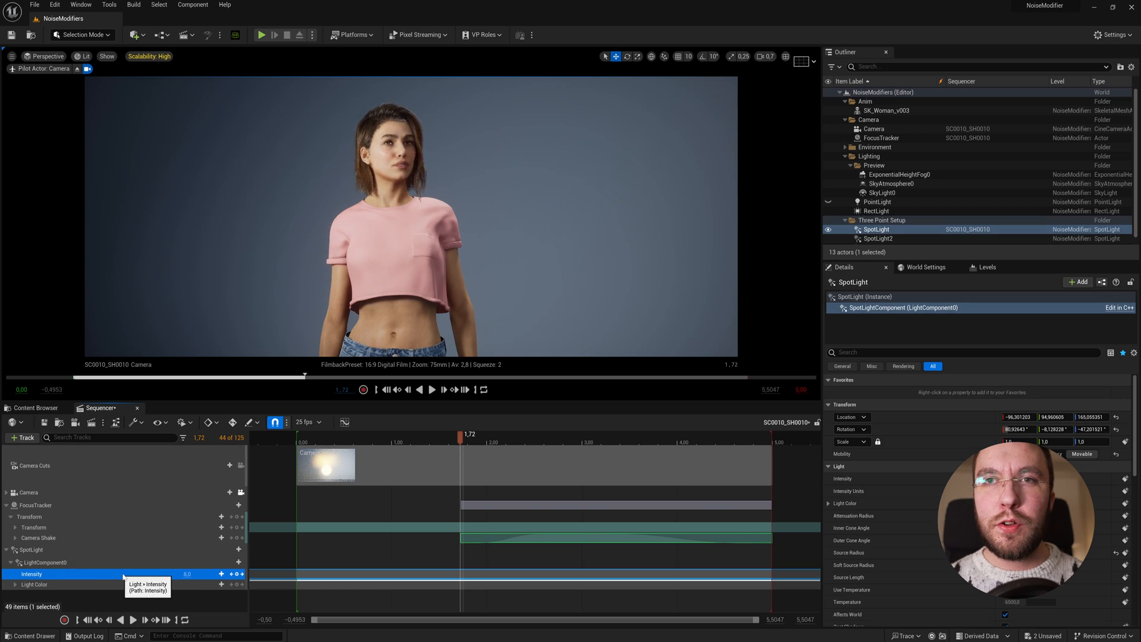
right_click(34, 574)
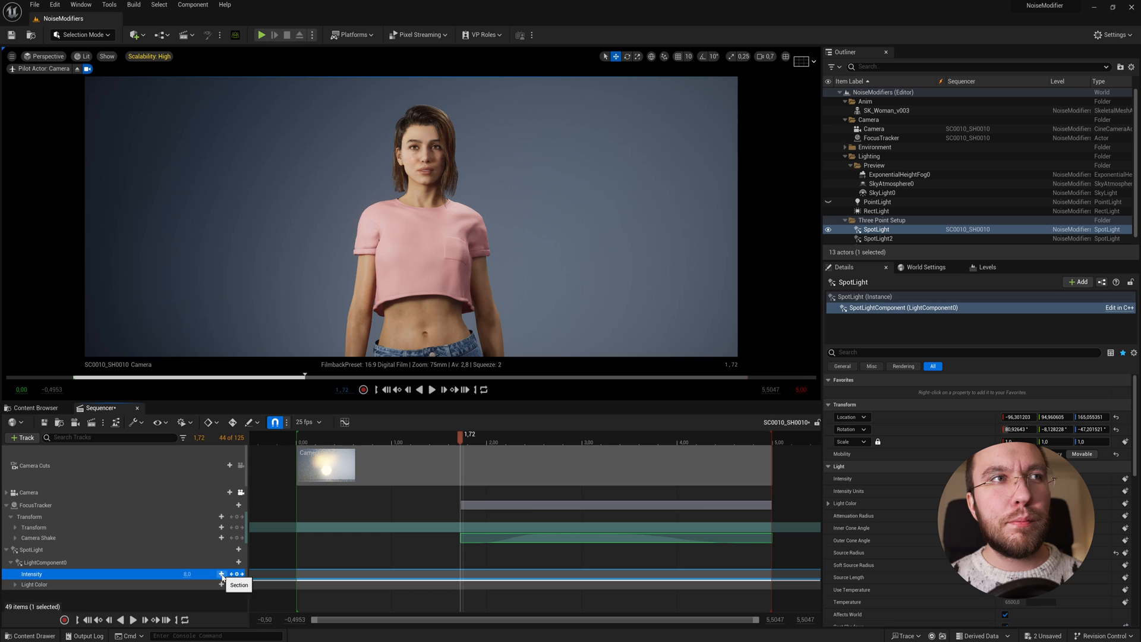
Give SpotLight Intensity an Additive from Base section carrying a Perlin noise flicker.
left_click(218, 574)
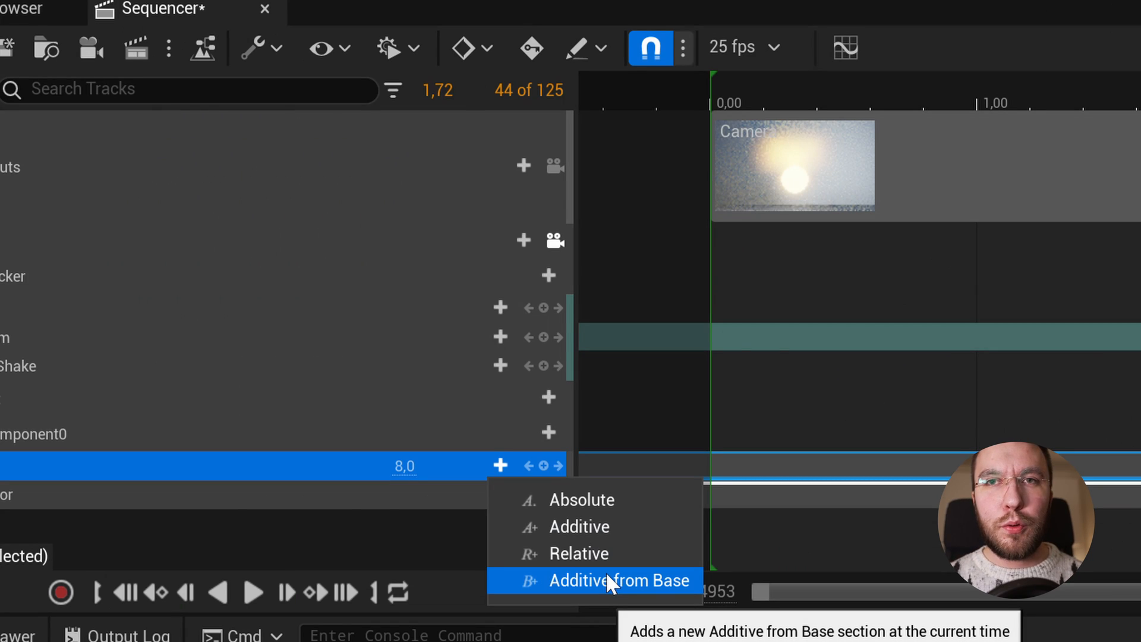
mouse_move(605, 568)
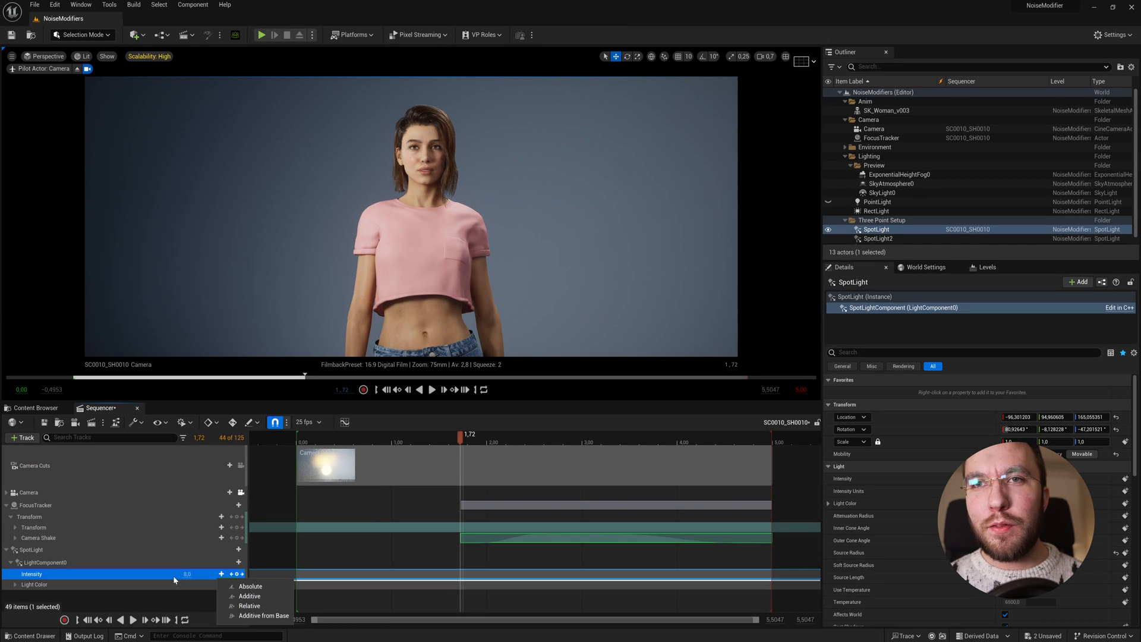
mouse_move(250, 586)
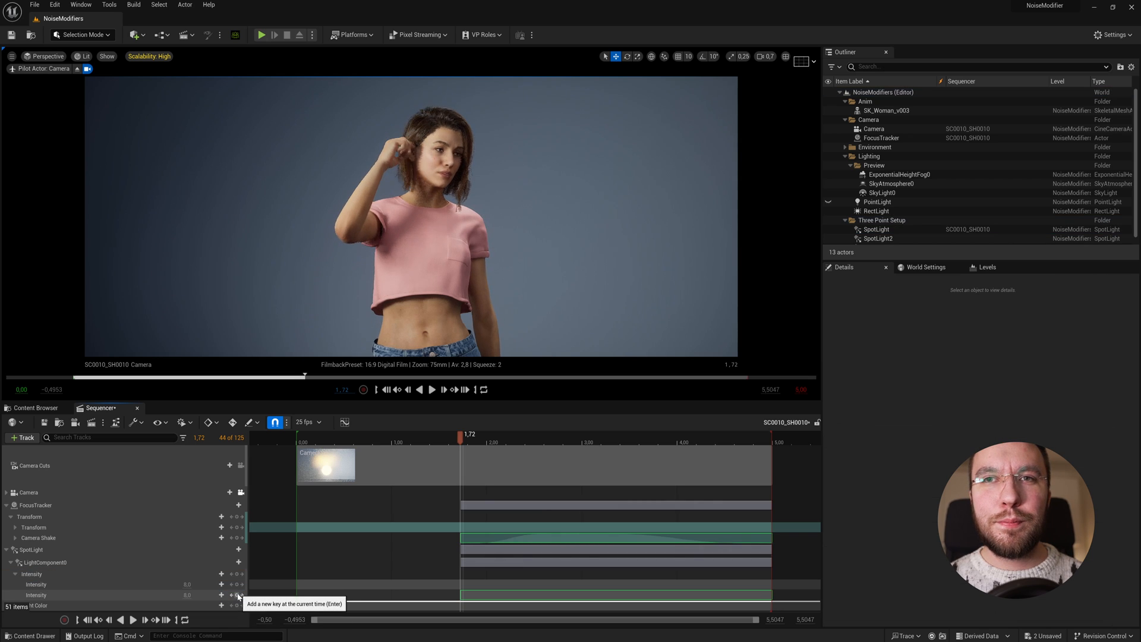
right_click(35, 594)
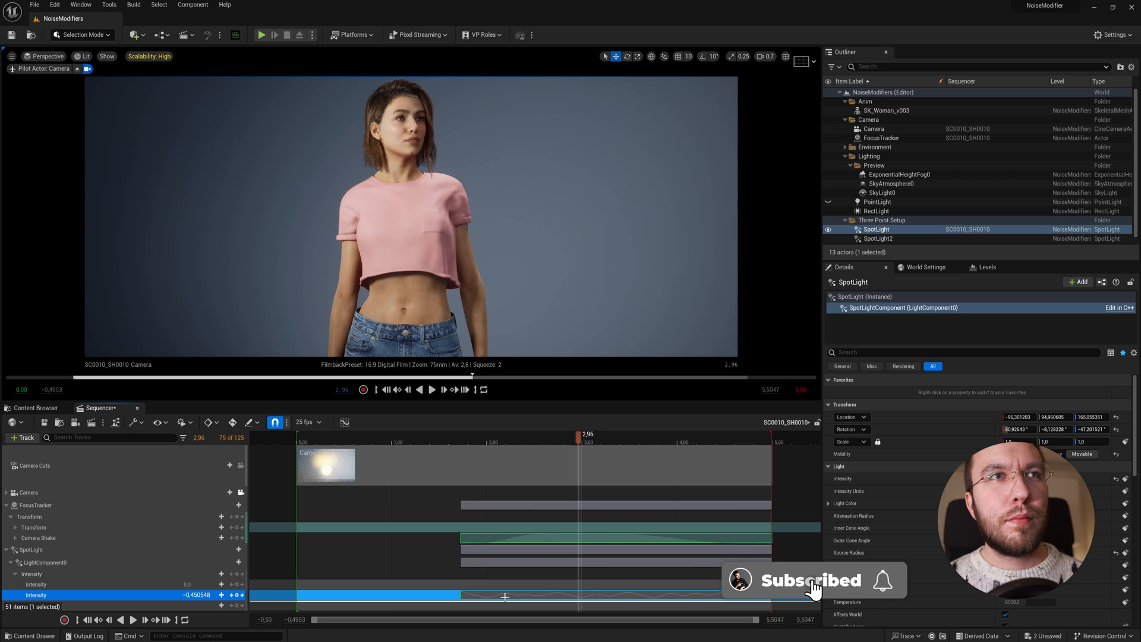
right_click(504, 596)
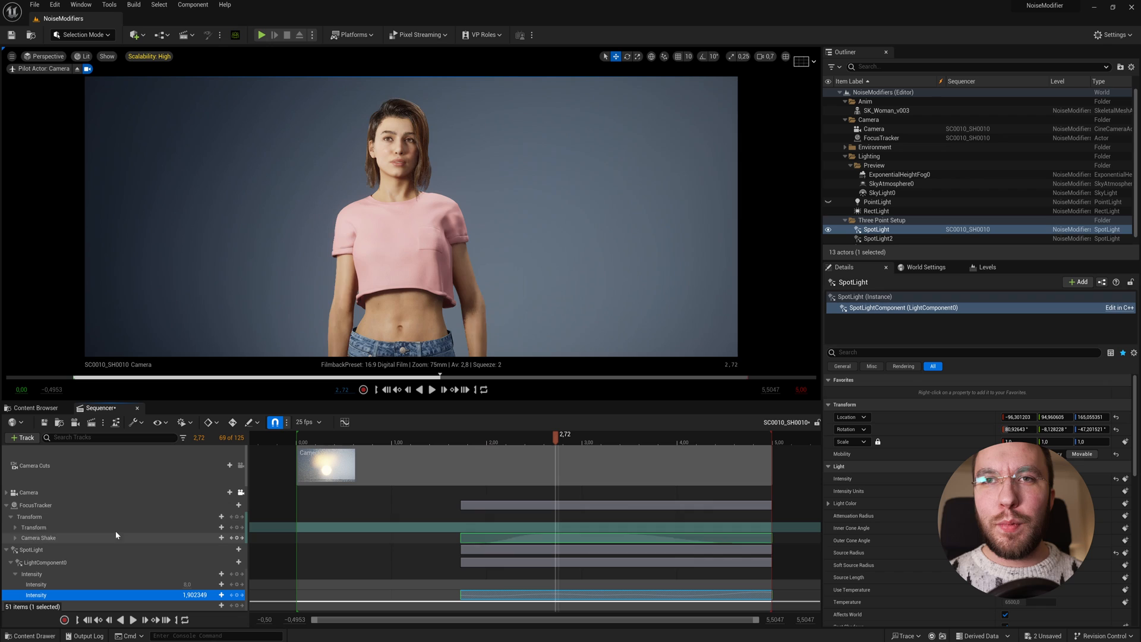
left_click(33, 539)
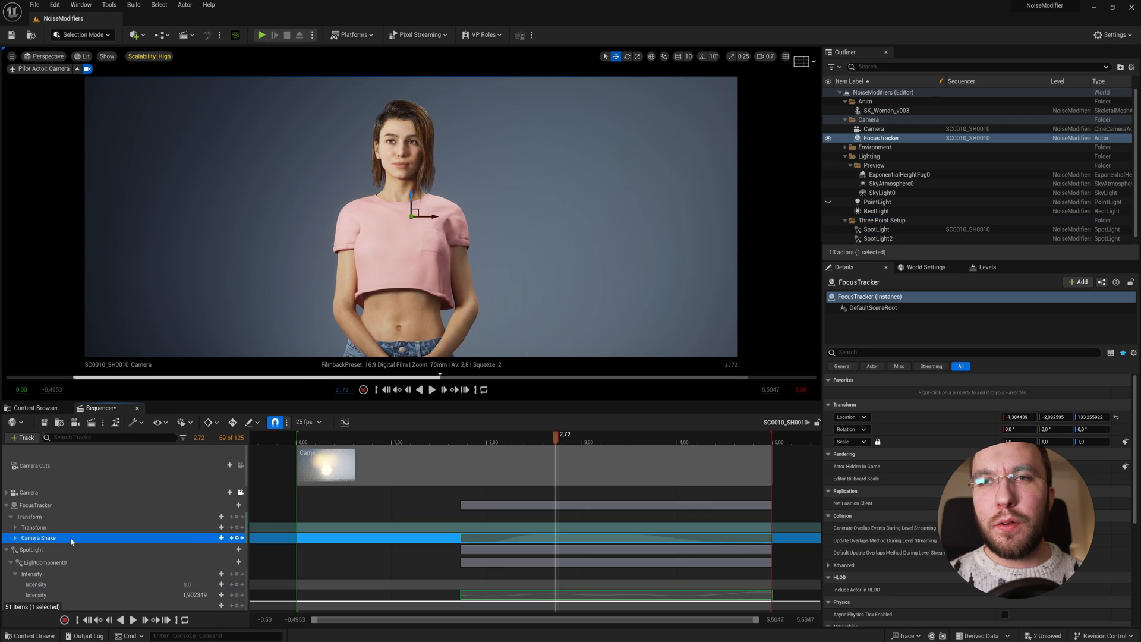
right_click(36, 537)
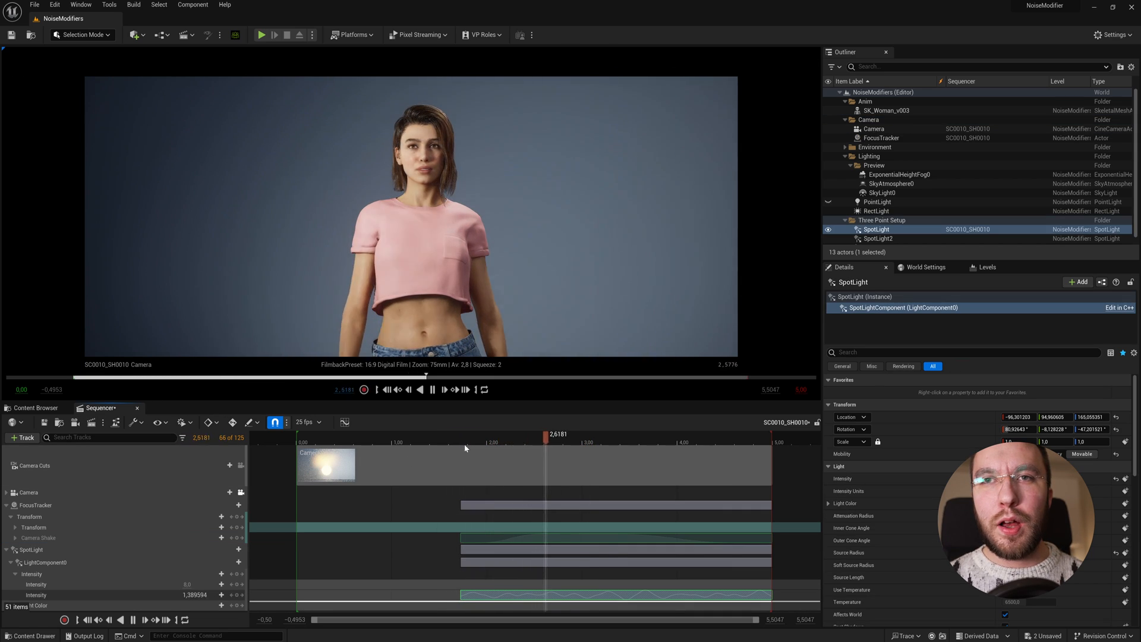
left_click_drag(558, 442, 746, 442)
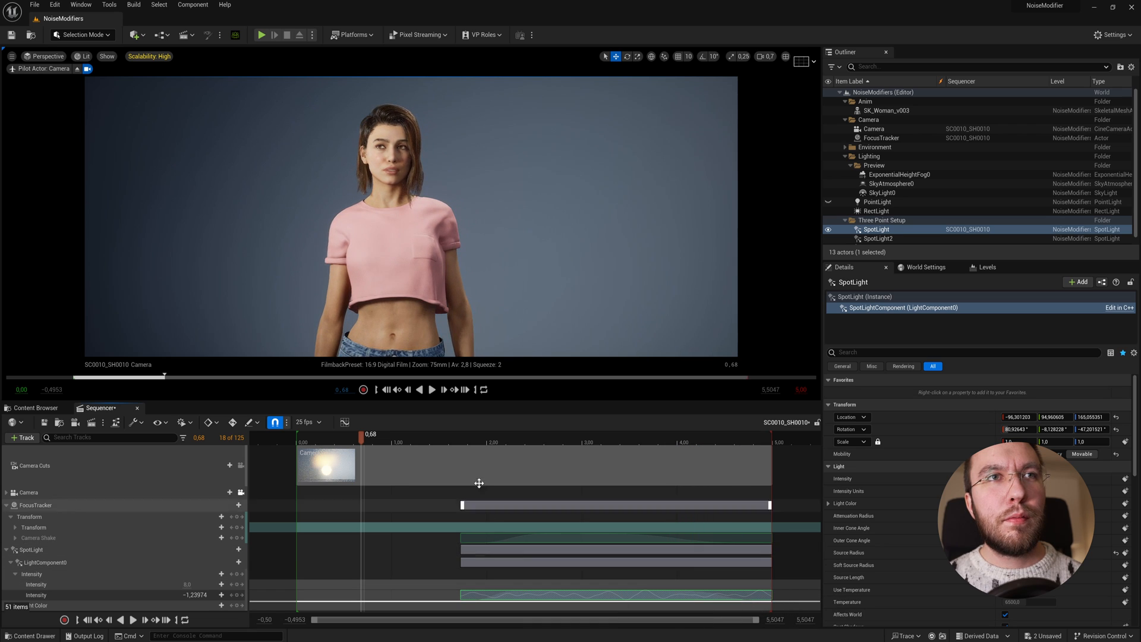
left_click(433, 390)
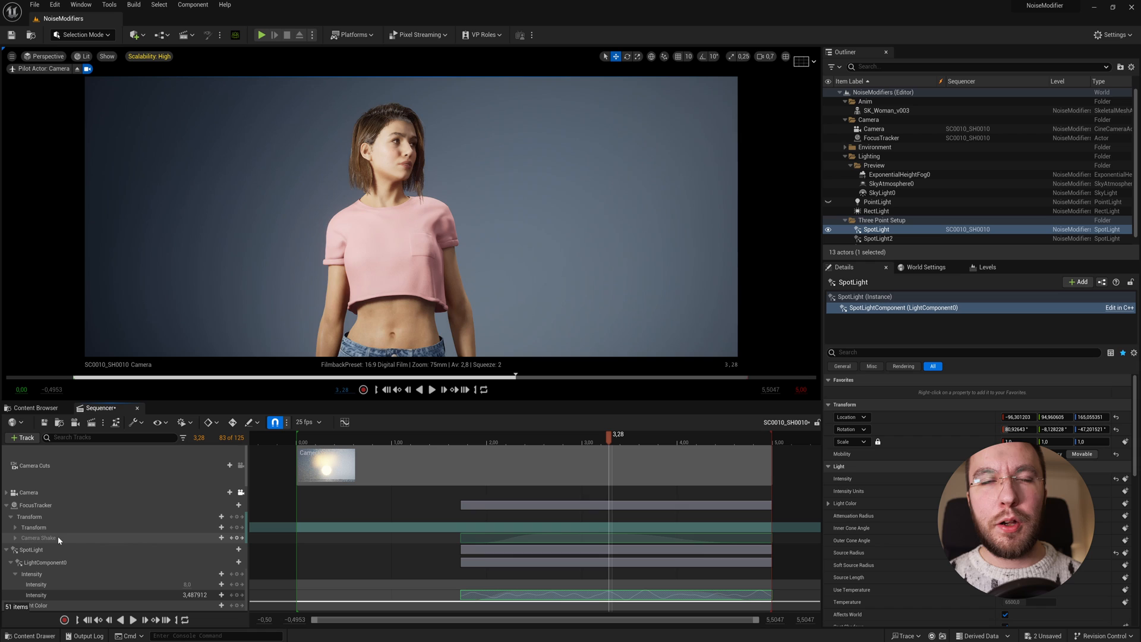
right_click(36, 538)
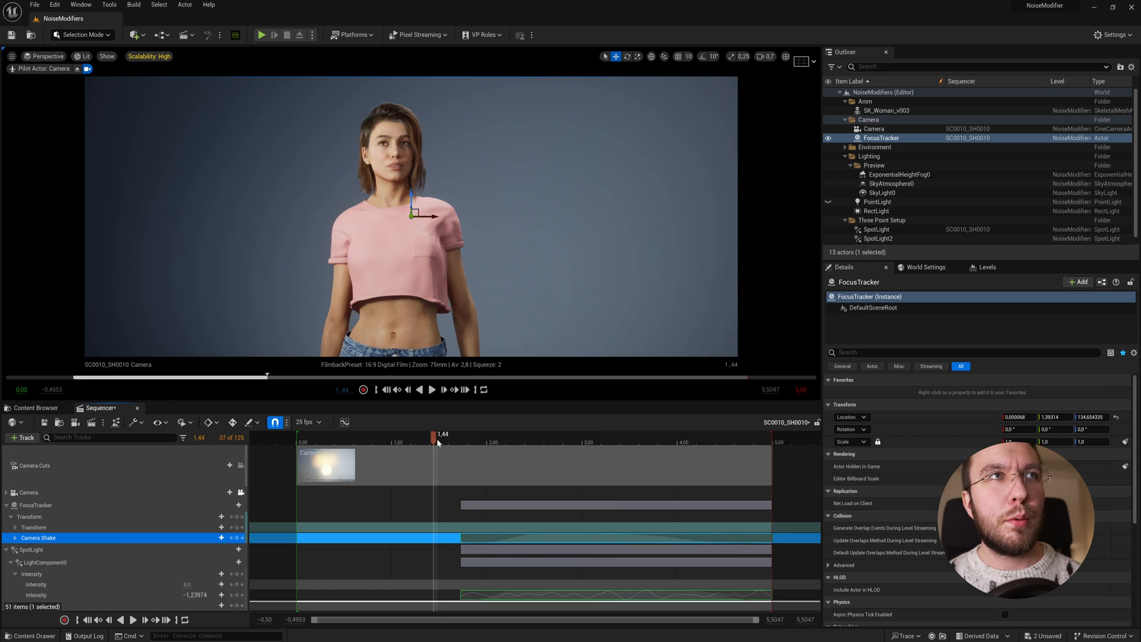
Scrub the shot to preview shake and flicker together, leaving the Outliner folded to top-level folders.
left_click(433, 389)
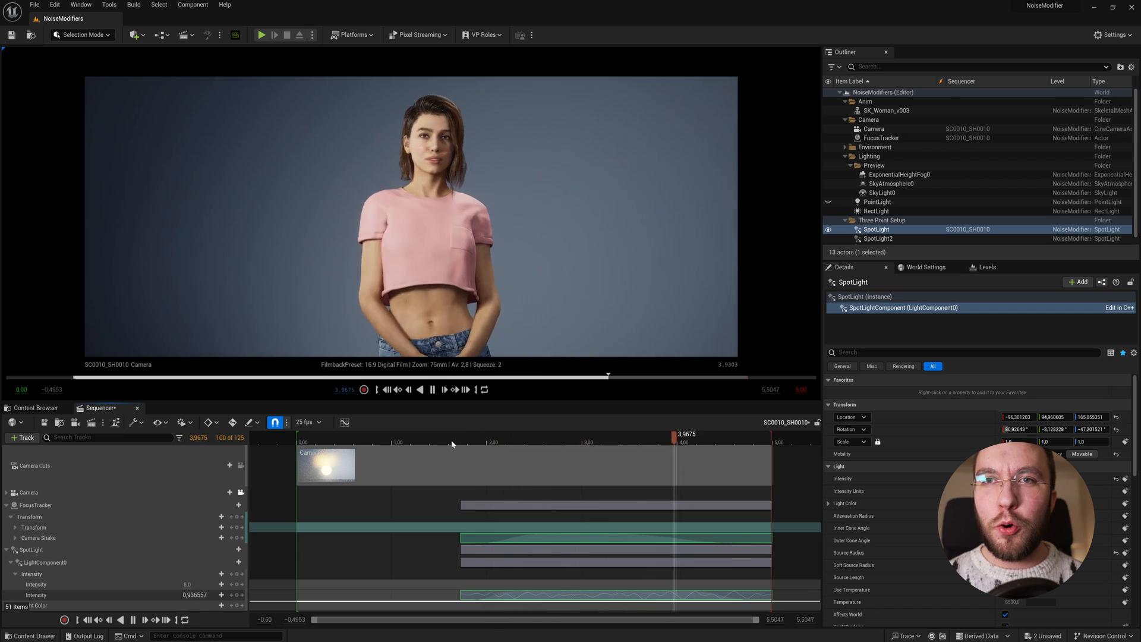
left_click_drag(684, 433, 390, 433)
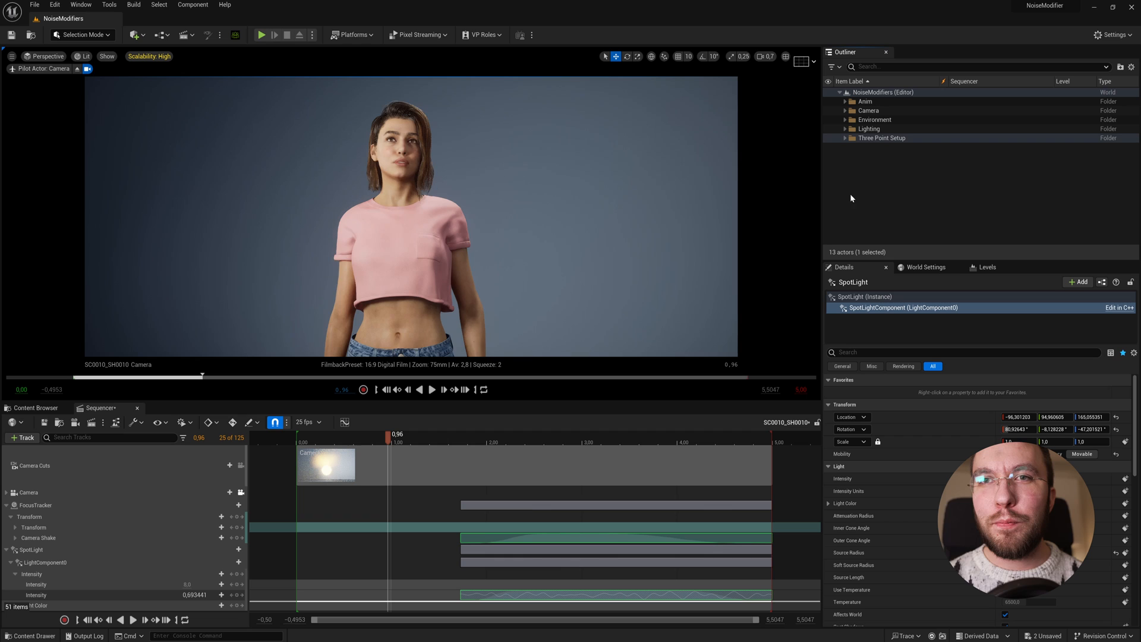
Add an Absolute Transform section on FocusTracker at 3.60 seconds and begin renaming it.
left_click(434, 388)
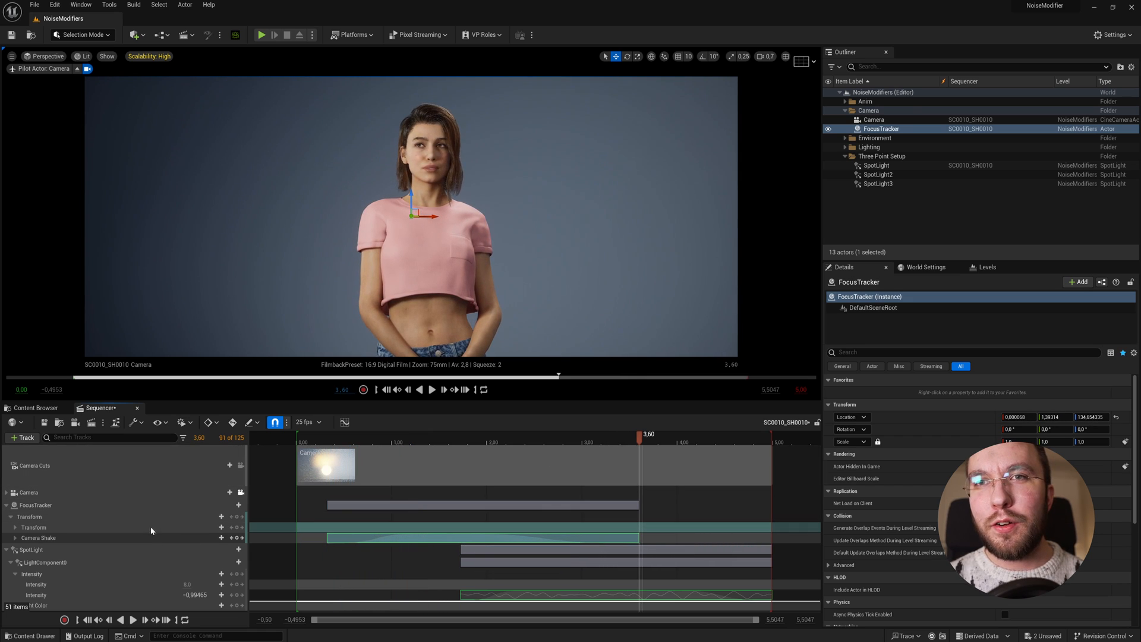
left_click(33, 504)
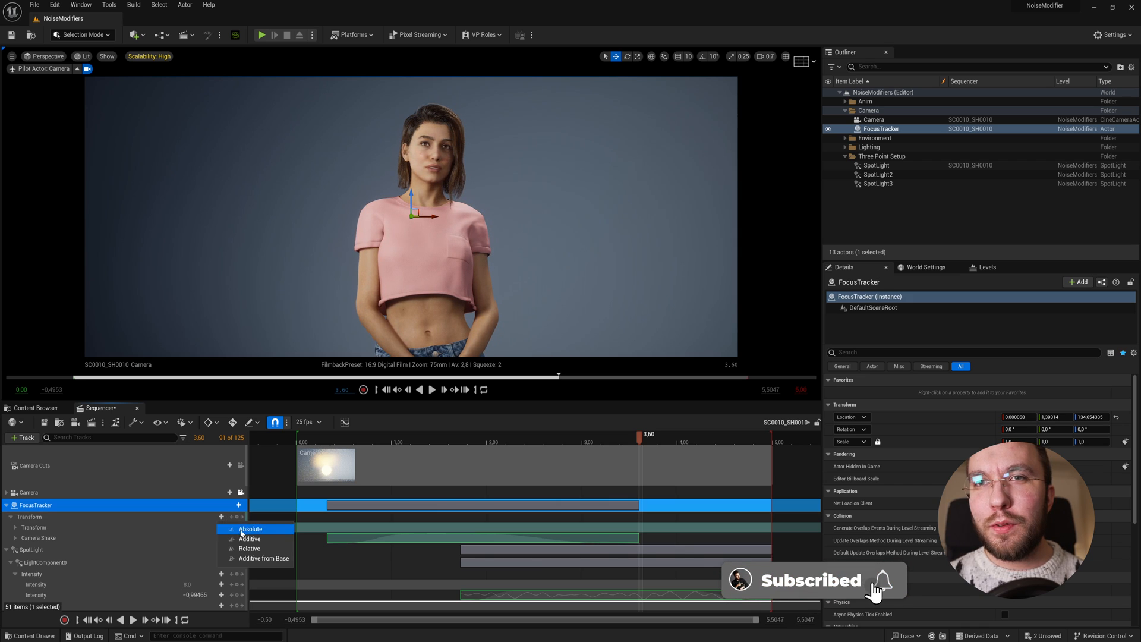
left_click(250, 527)
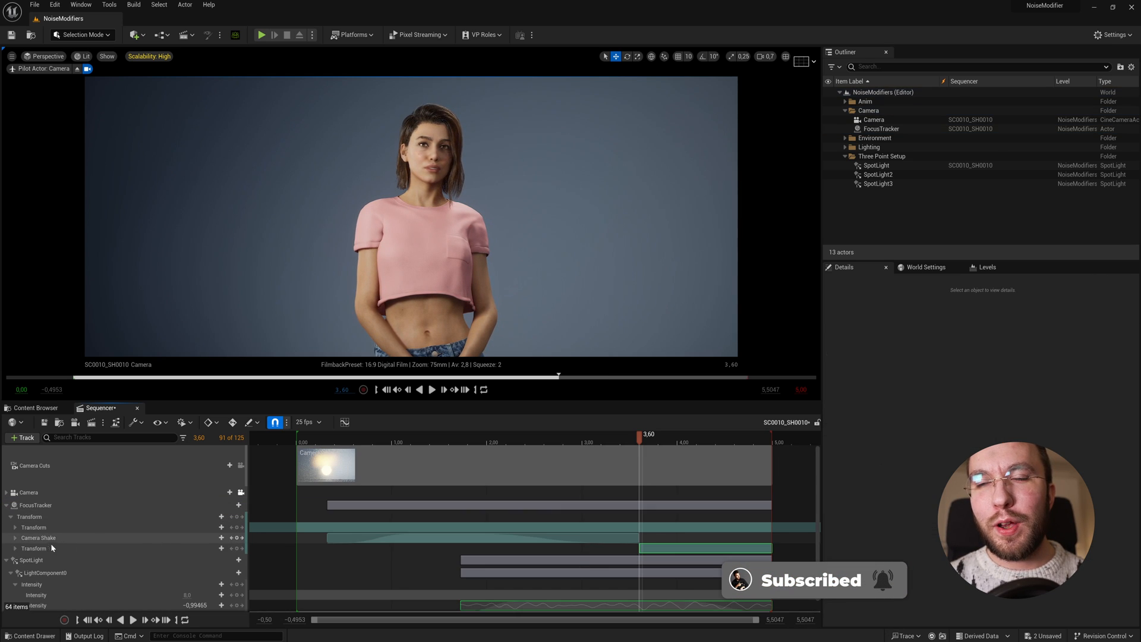
left_click(33, 549)
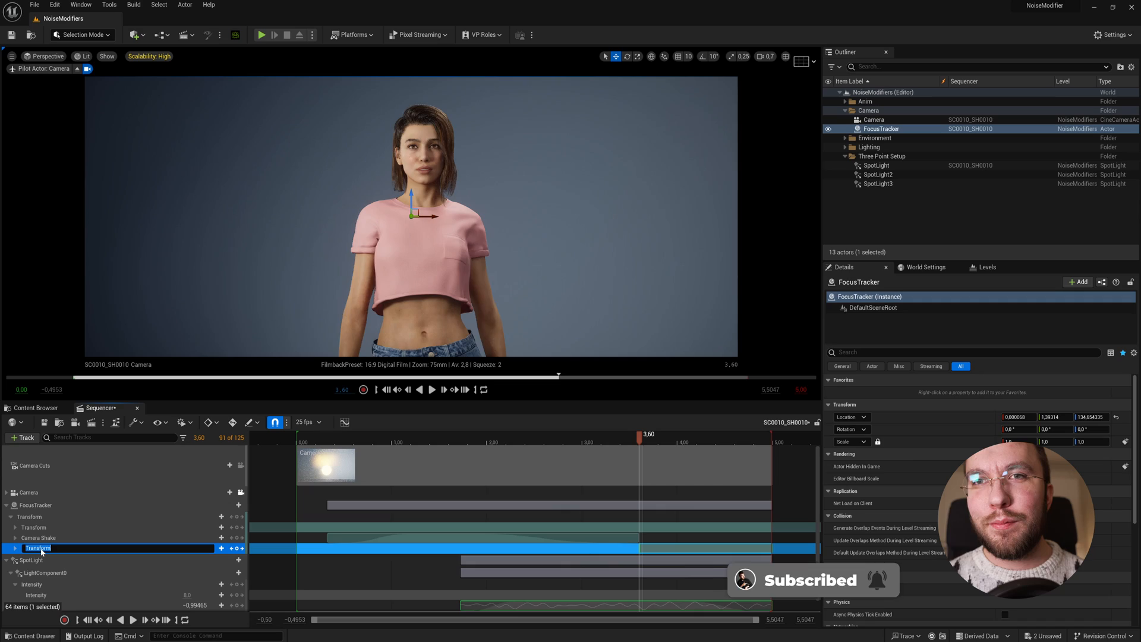